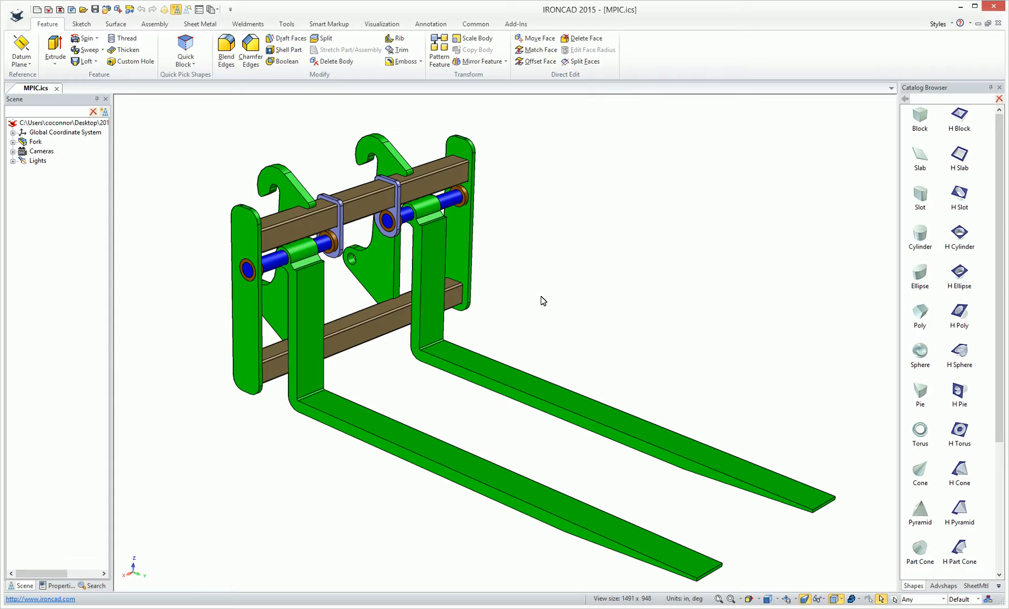
mouse_move(516, 24)
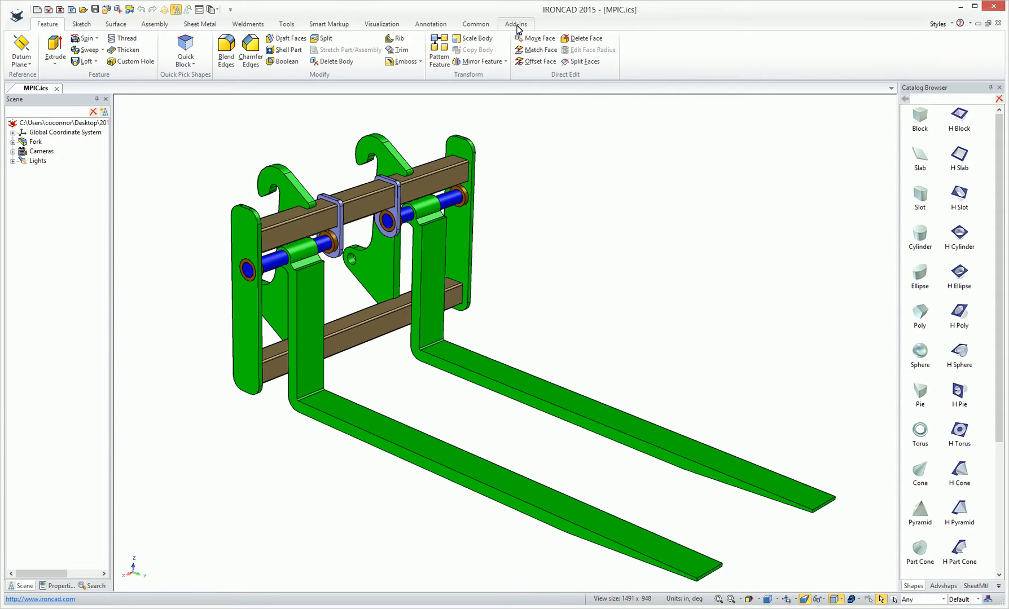
- Show the Add-Ins ribbon with the IronCAD MultiPhysics FEA group
click(516, 24)
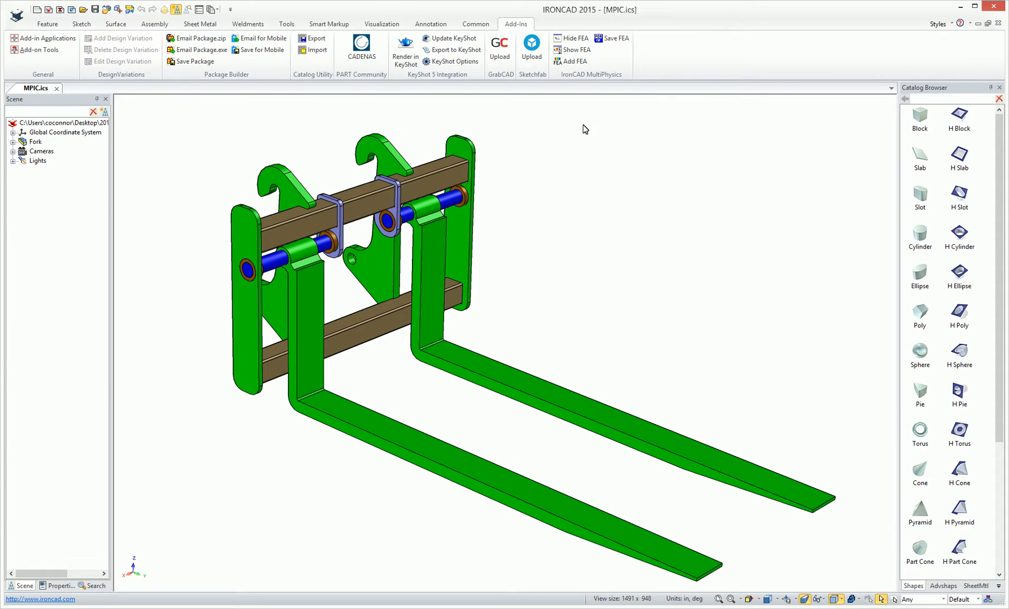
mouse_move(593, 82)
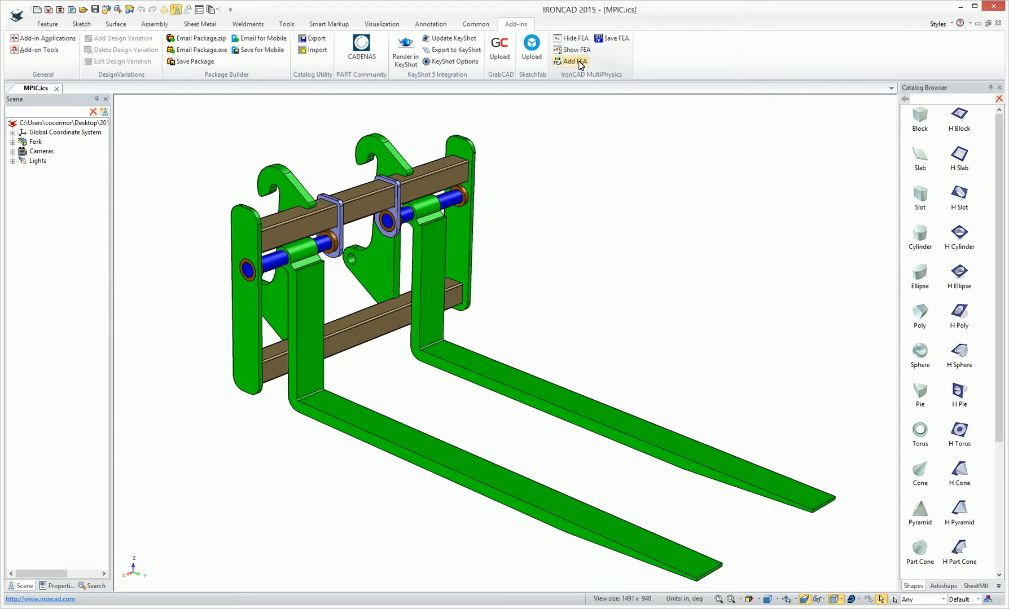
- Add a new FEA study, keeping Static / Steady State and 3D as the analysis type
click(574, 61)
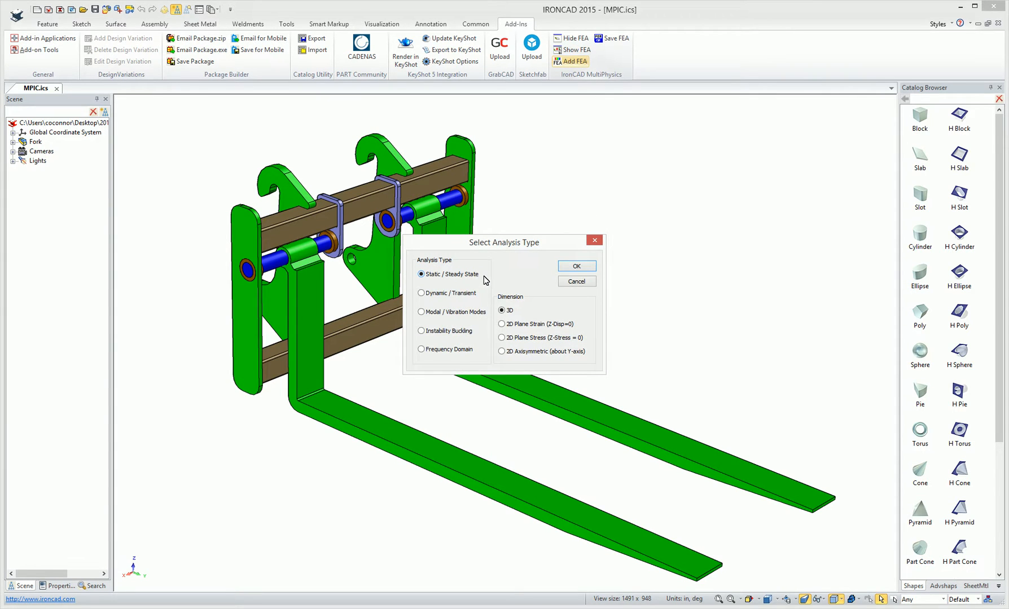
mouse_move(515, 271)
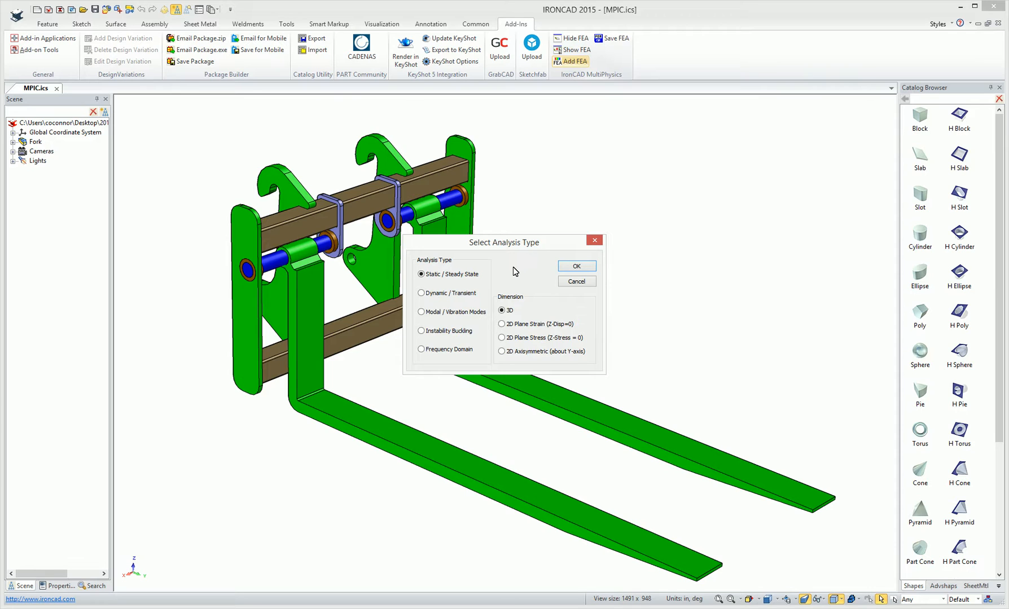
mouse_move(575, 373)
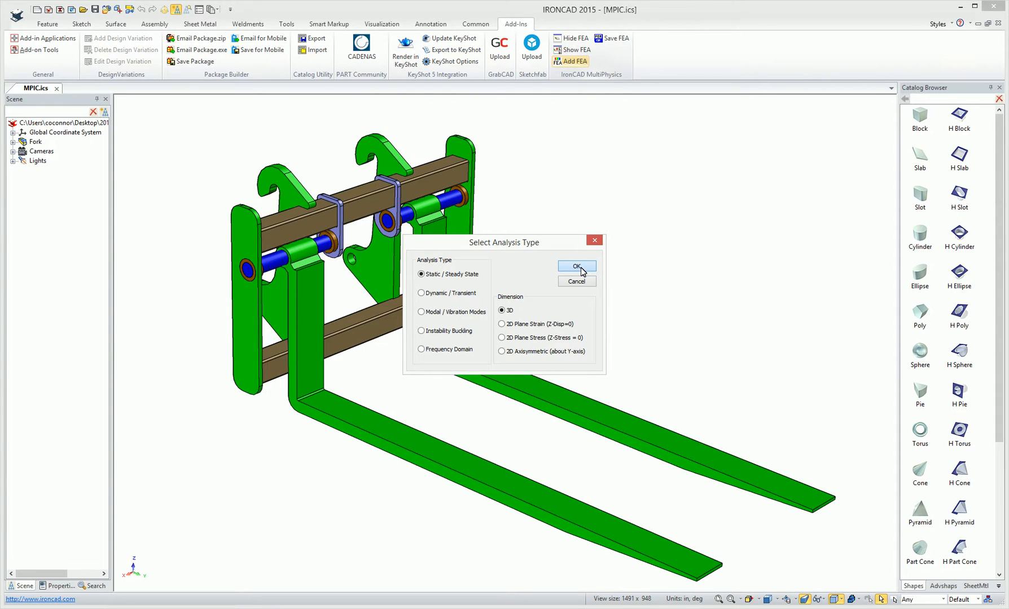
- Confirm the static 3D study and set its default material to Carbon AISI 1040 Annealed steel
click(576, 267)
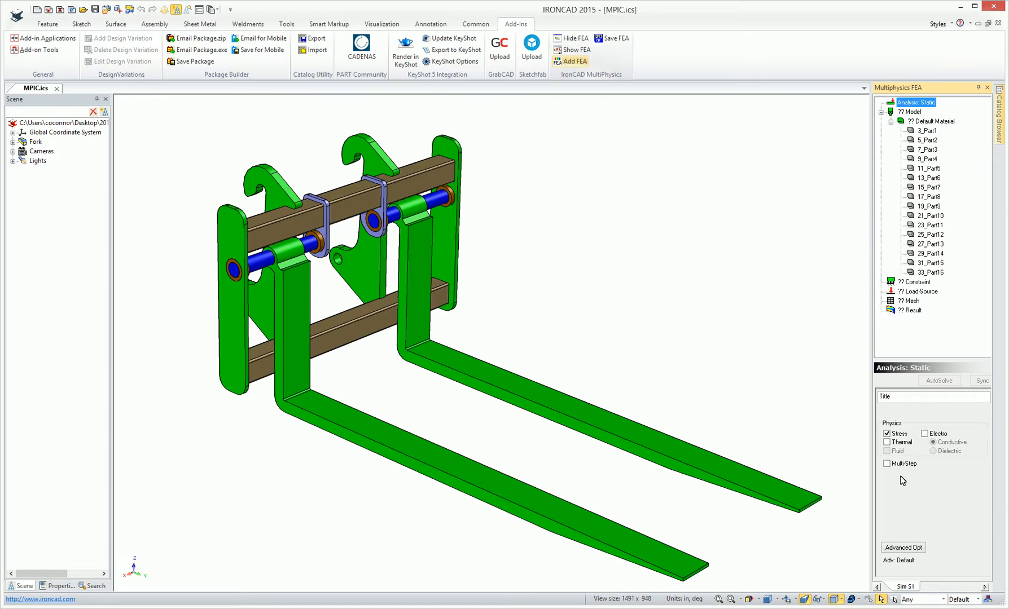
mouse_move(910, 474)
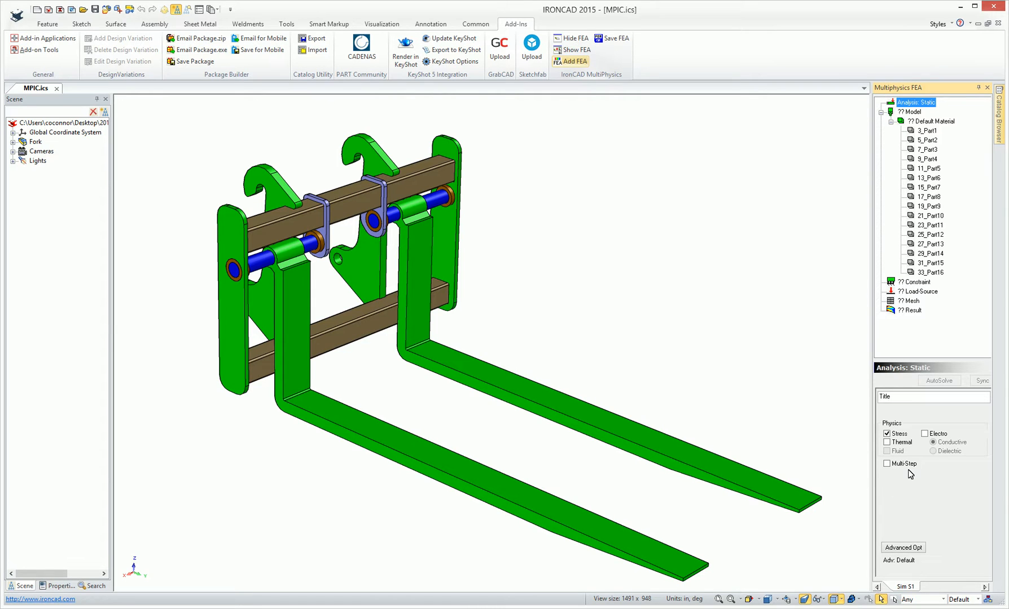
mouse_move(911, 459)
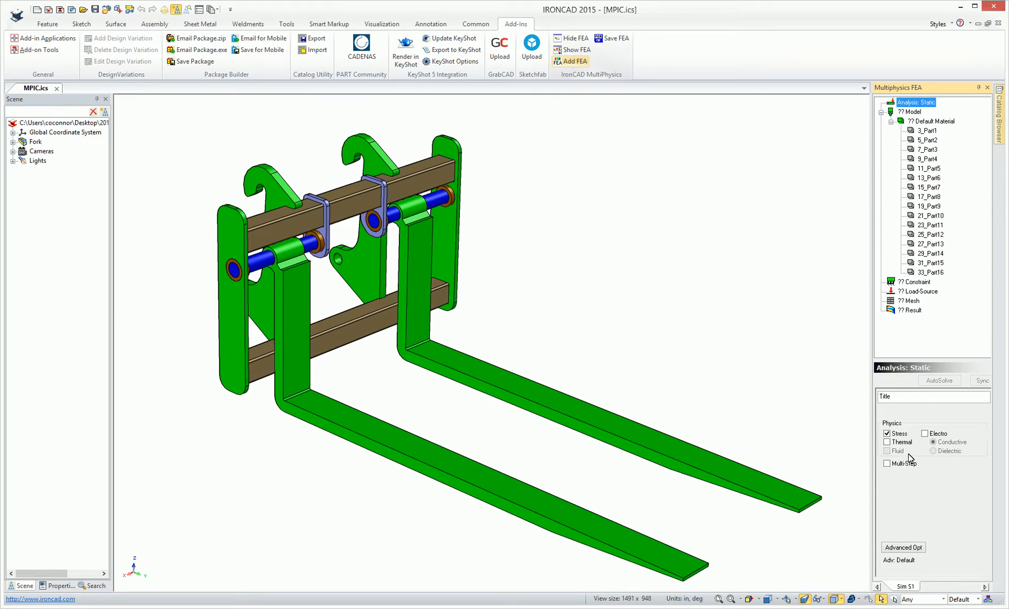
mouse_move(942, 514)
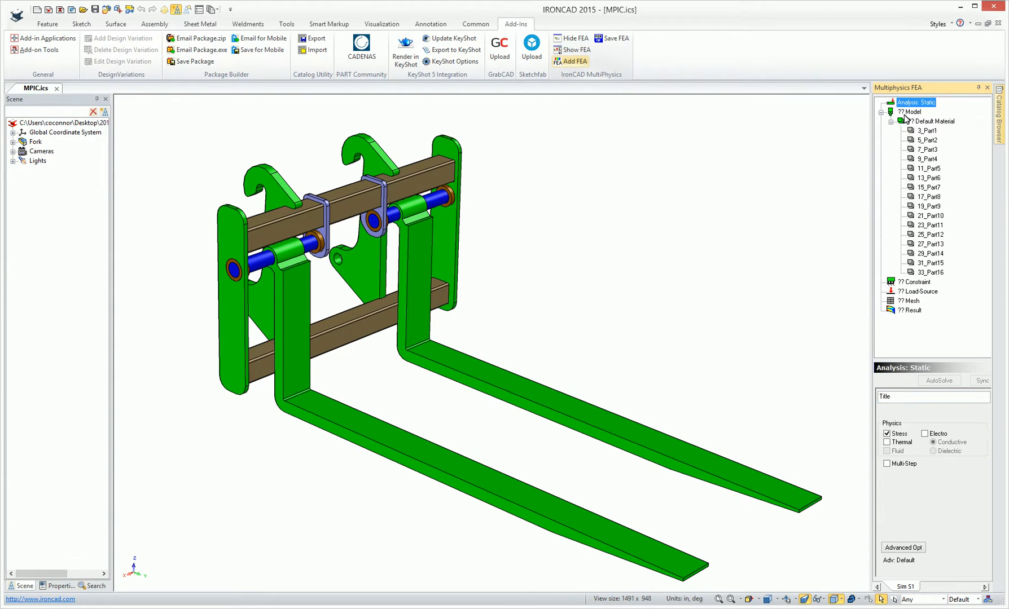
click(934, 121)
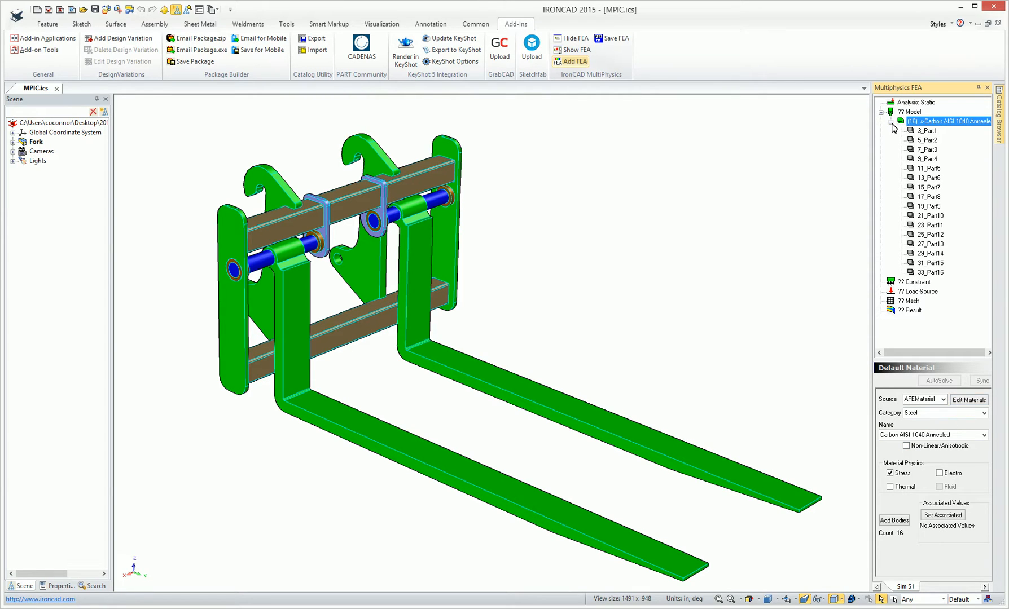
- Add a second material, Carbon AISI 1040 Hardened, and assign it to both forks
click(892, 121)
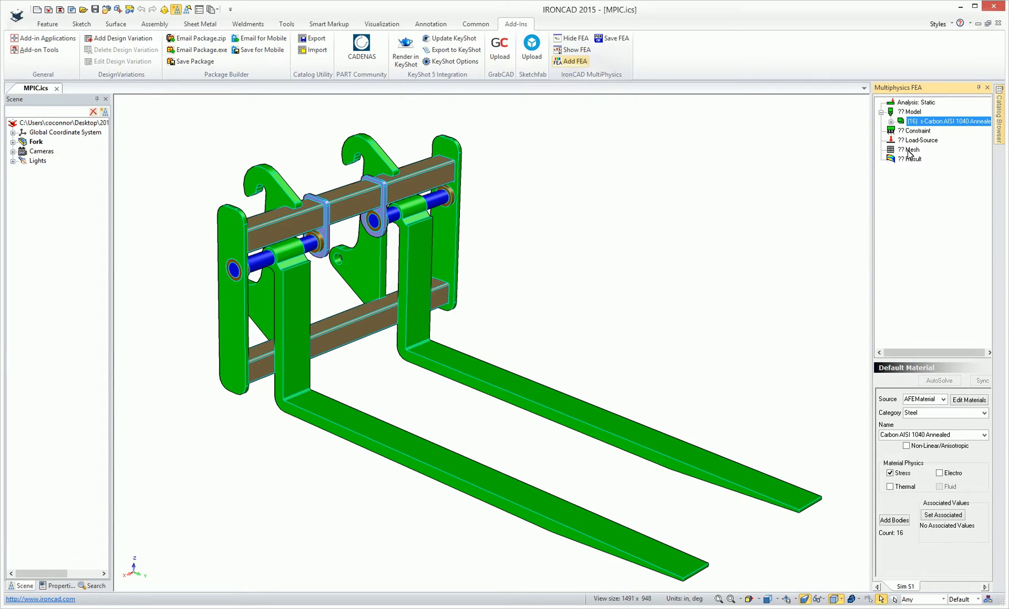
click(912, 112)
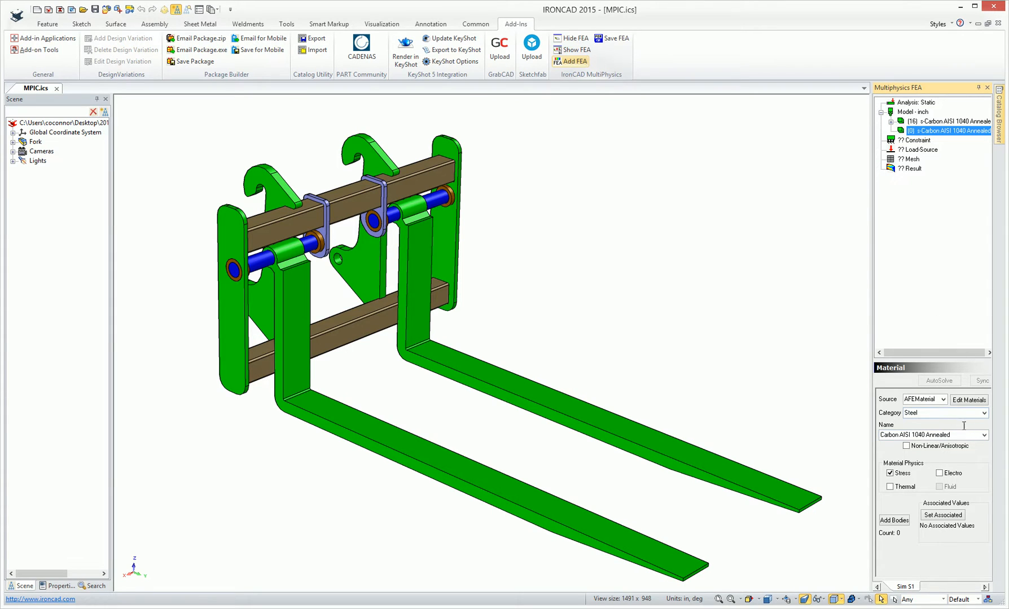
click(983, 435)
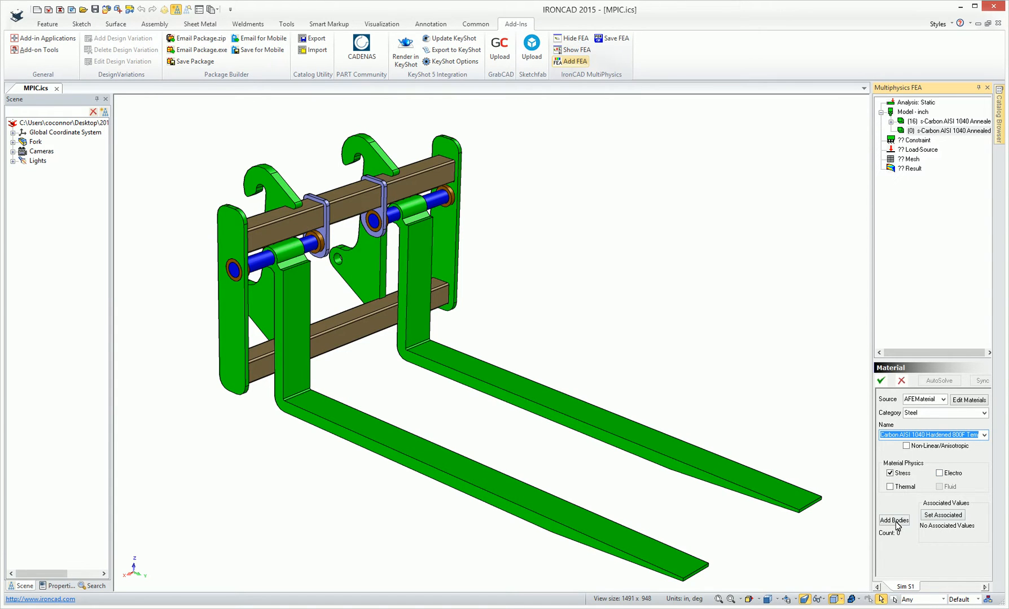
click(894, 521)
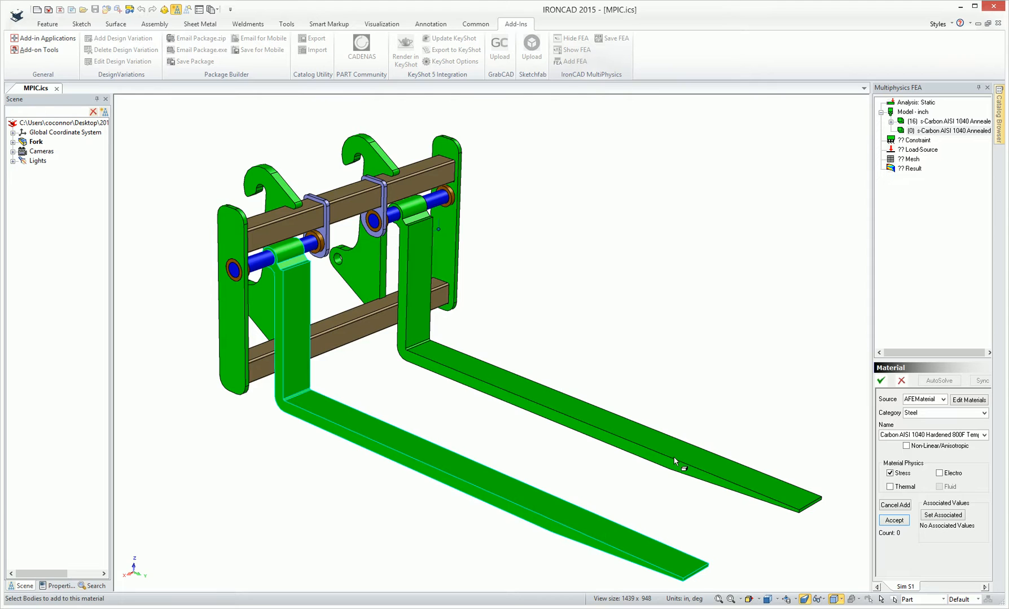
click(893, 520)
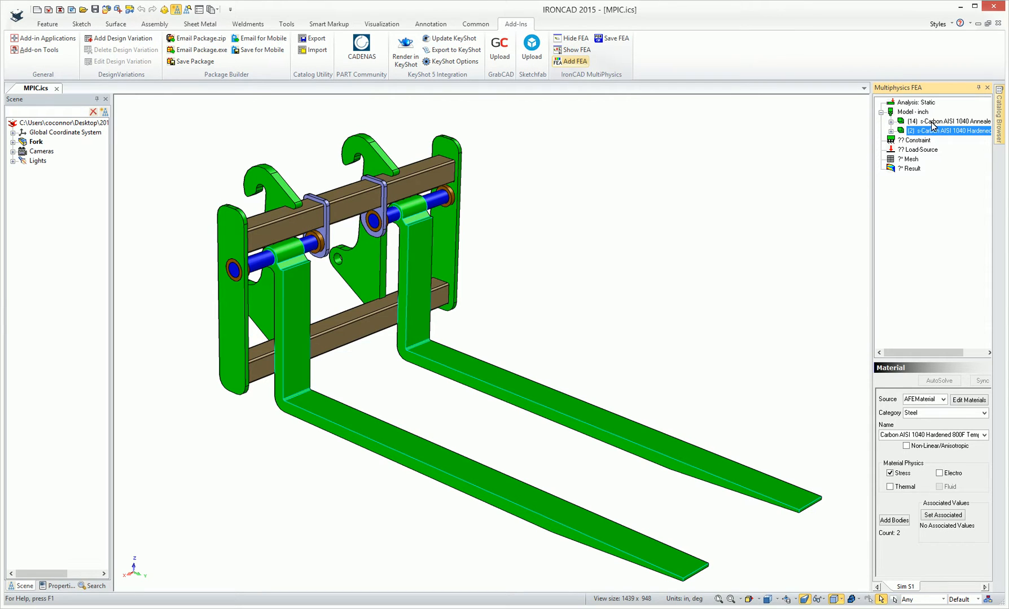
mouse_move(923, 251)
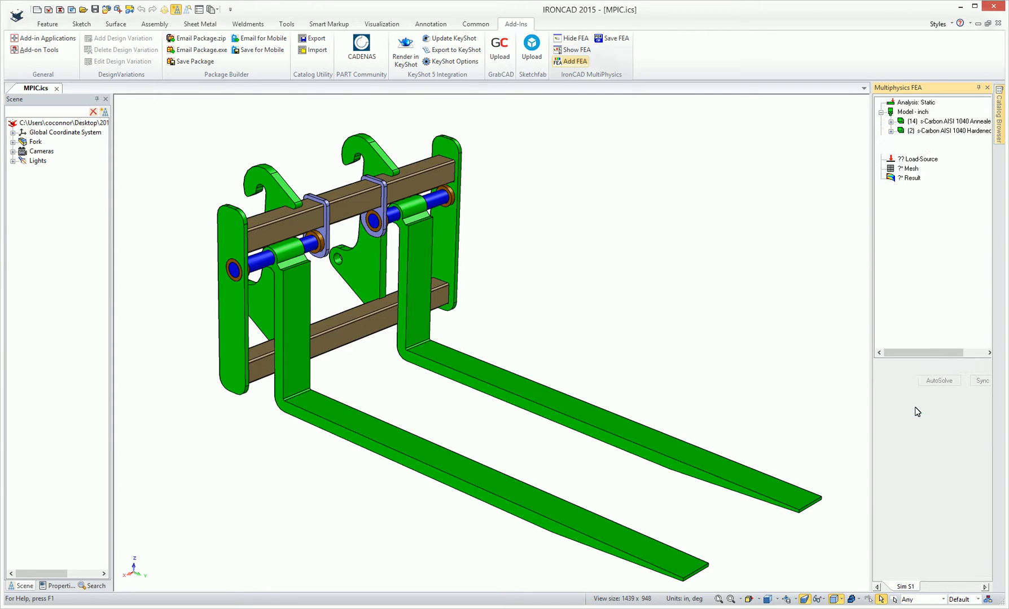
- Apply a Fix Position constraint to the frame's hook and pin-hole faces and zoom in to check it
click(575, 61)
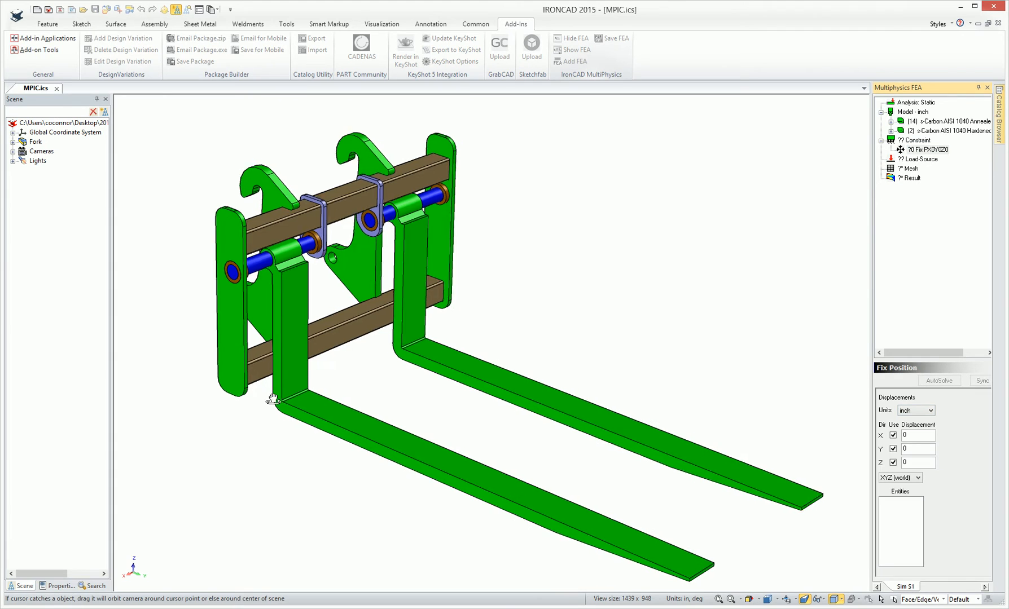
drag(272, 399, 241, 343)
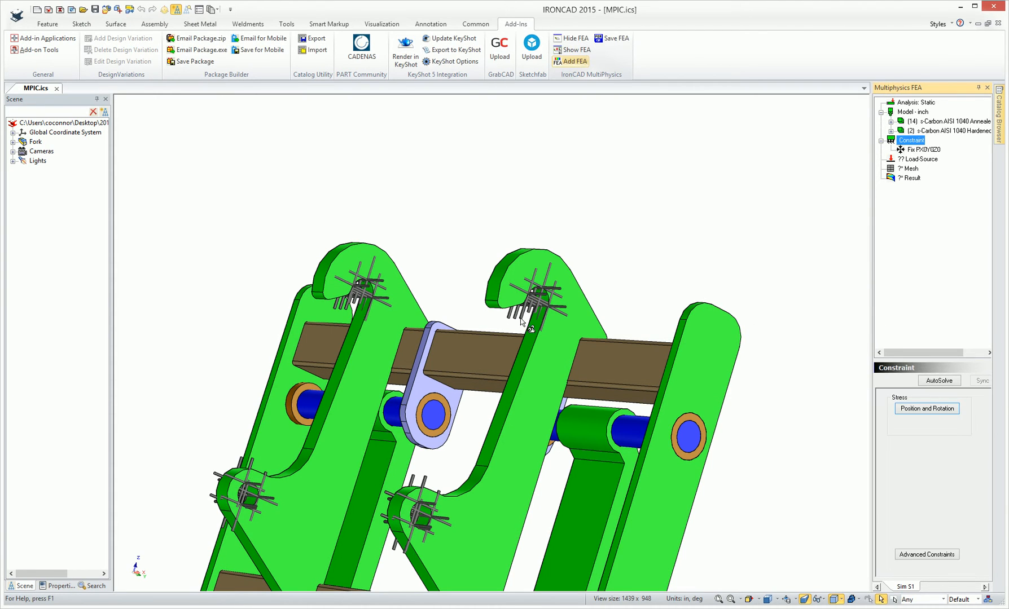
mouse_move(911, 110)
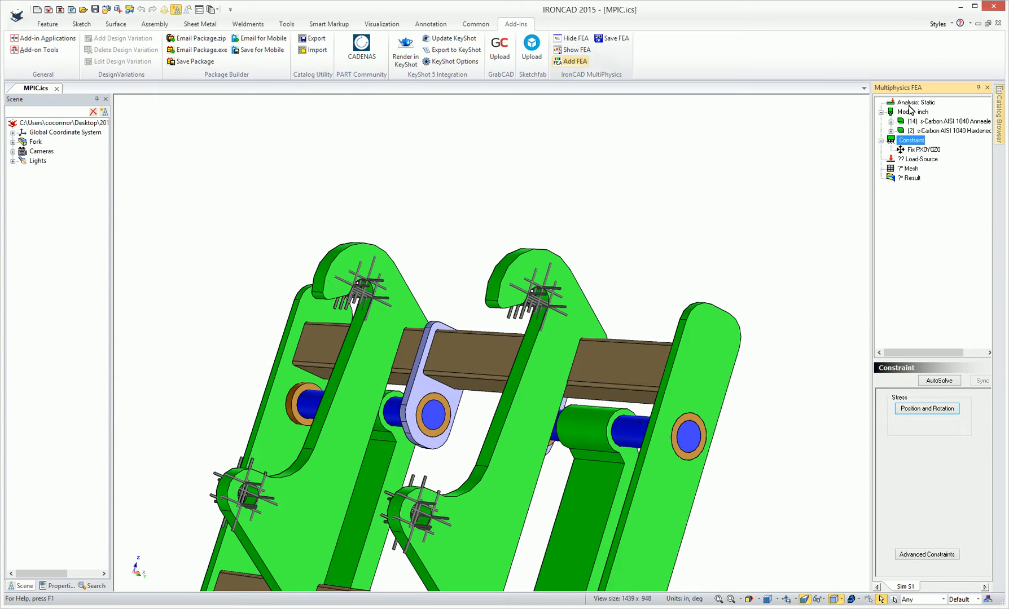
- Set BC Scaling to 50 in Model Preferences so the constraint symbols show smaller
right_click(914, 102)
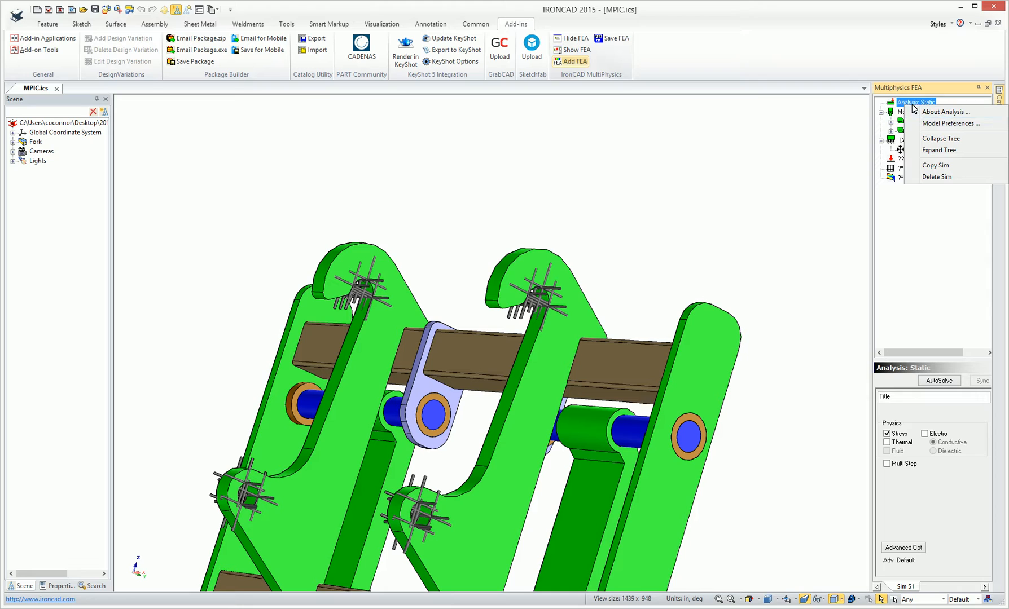
click(950, 123)
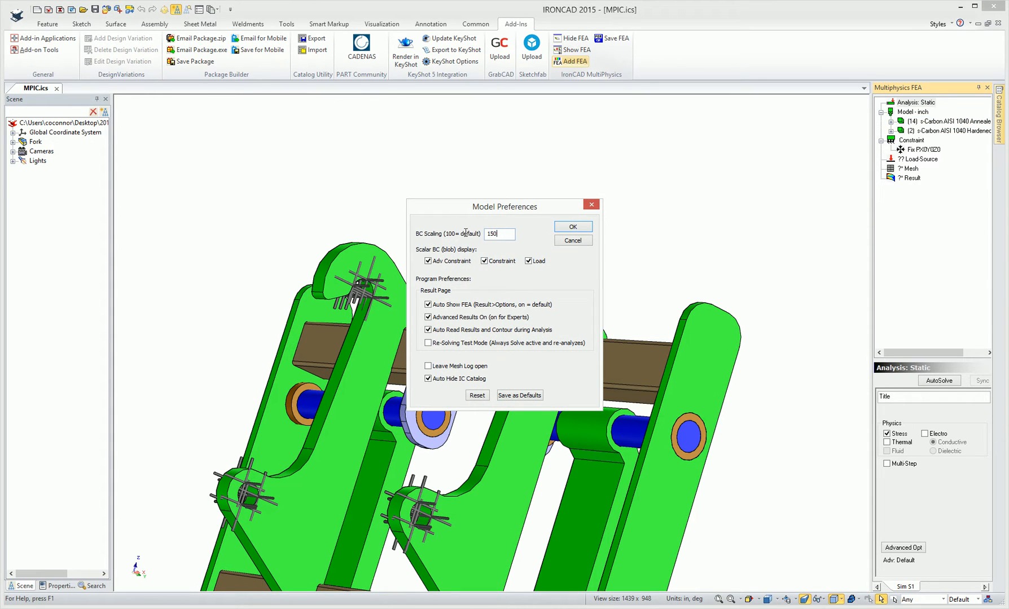
text(50)
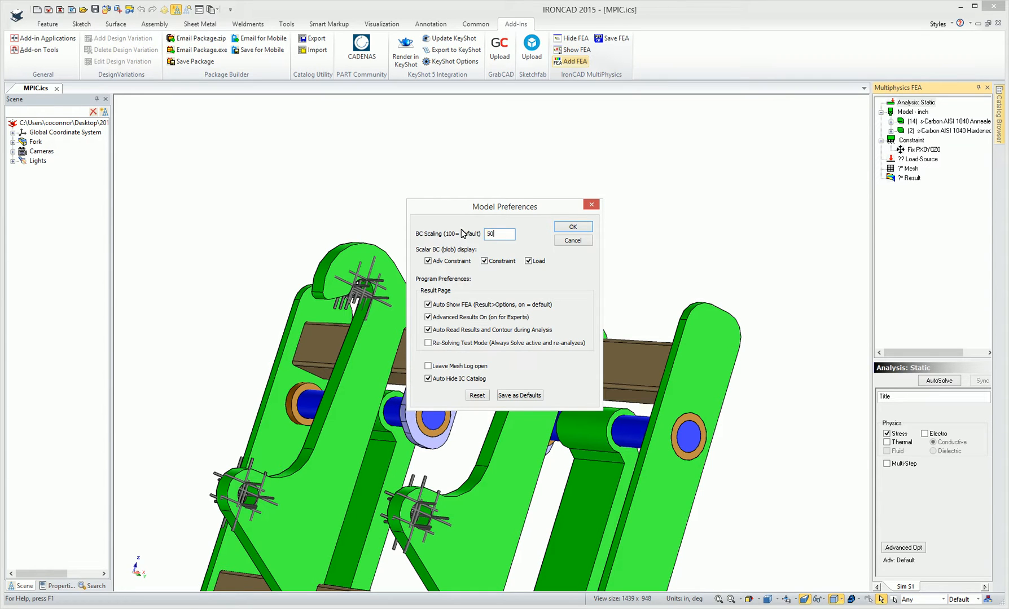
click(571, 227)
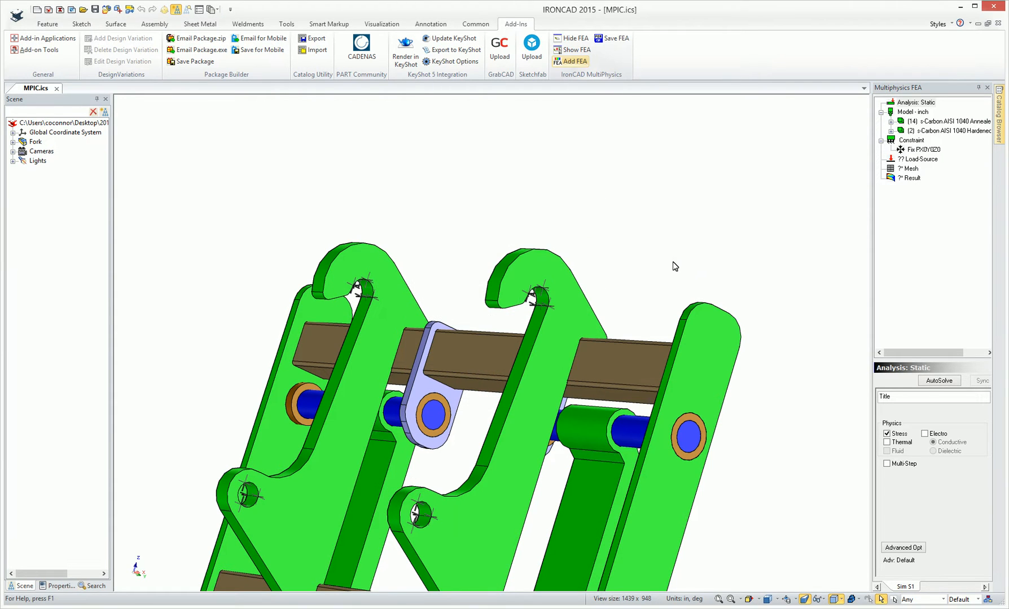
drag(674, 266, 567, 395)
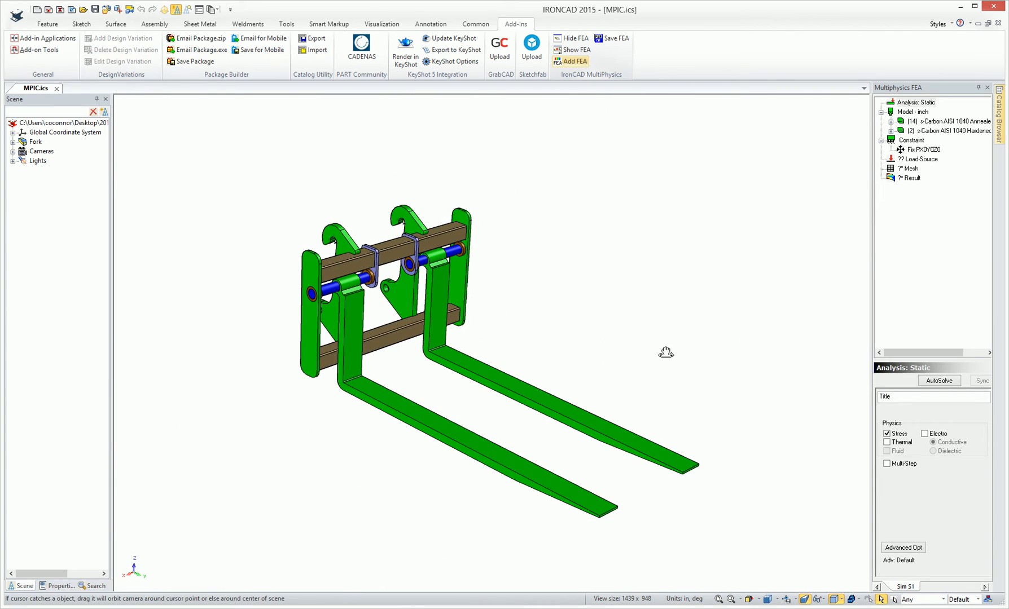
- Add a 100 psi pressure load on the top faces of both fork tines
click(918, 159)
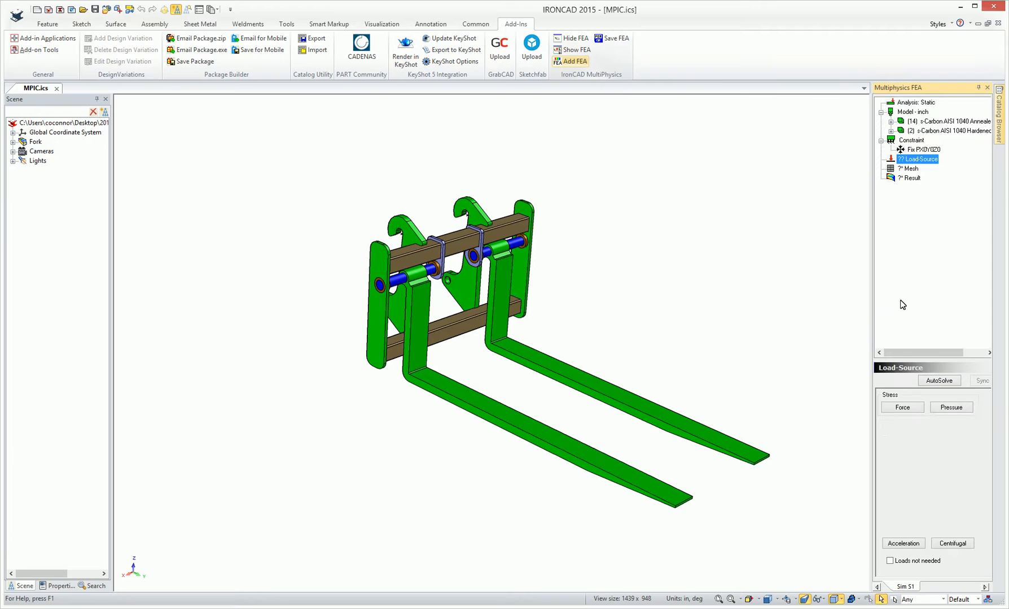
click(950, 408)
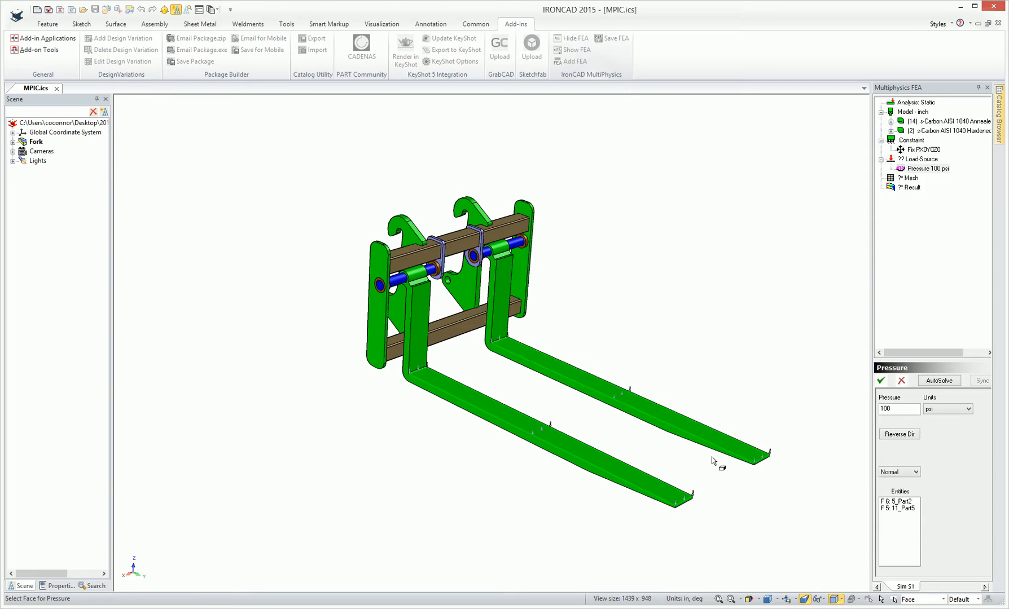
drag(714, 461, 534, 385)
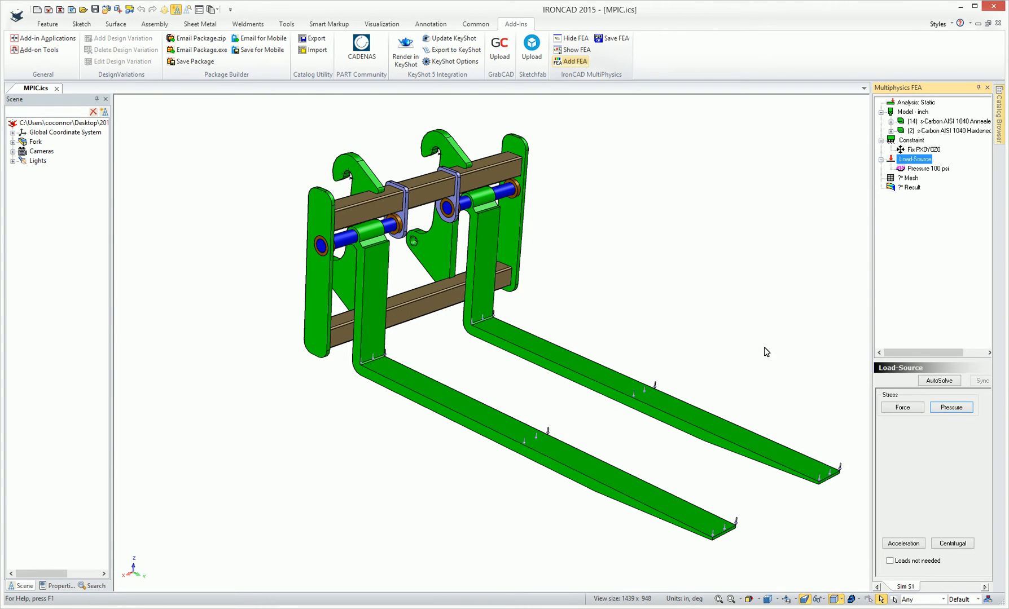
mouse_move(946, 388)
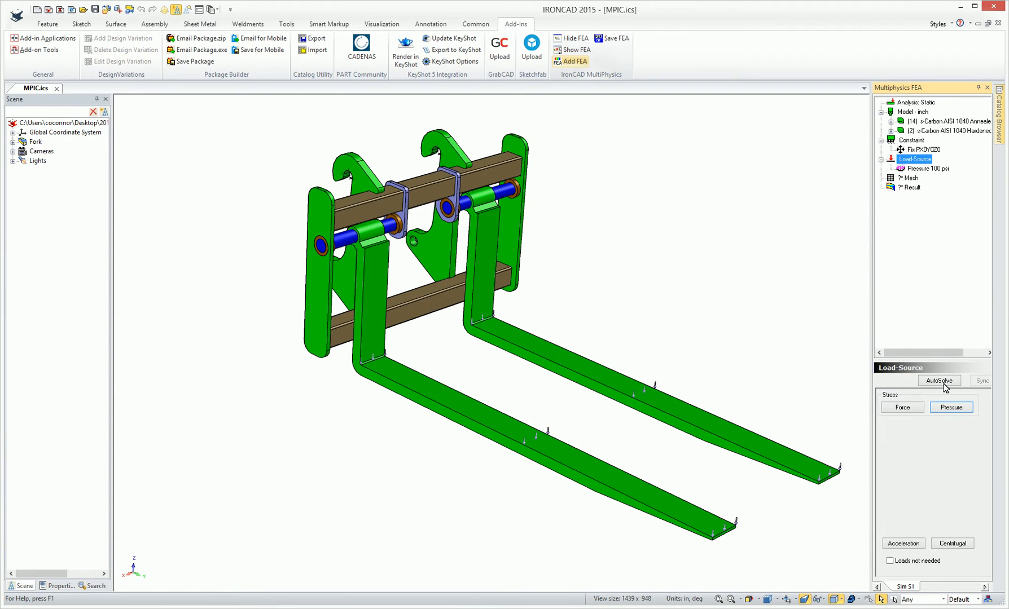
- AutoSolve the study: mesh the assembly, run AFESol and show the Disp Mag contours
click(911, 177)
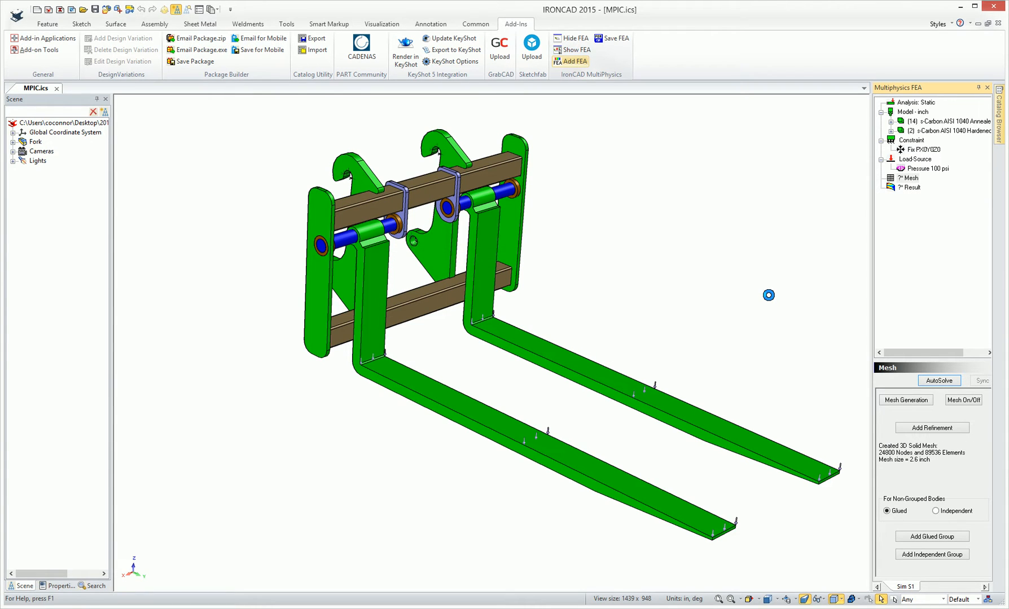
click(938, 381)
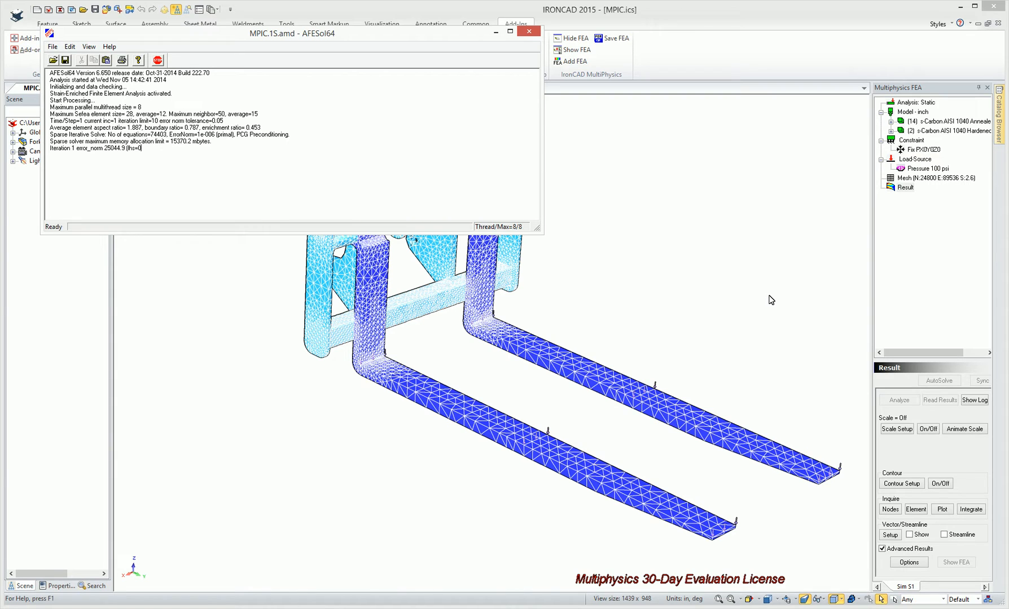
click(527, 32)
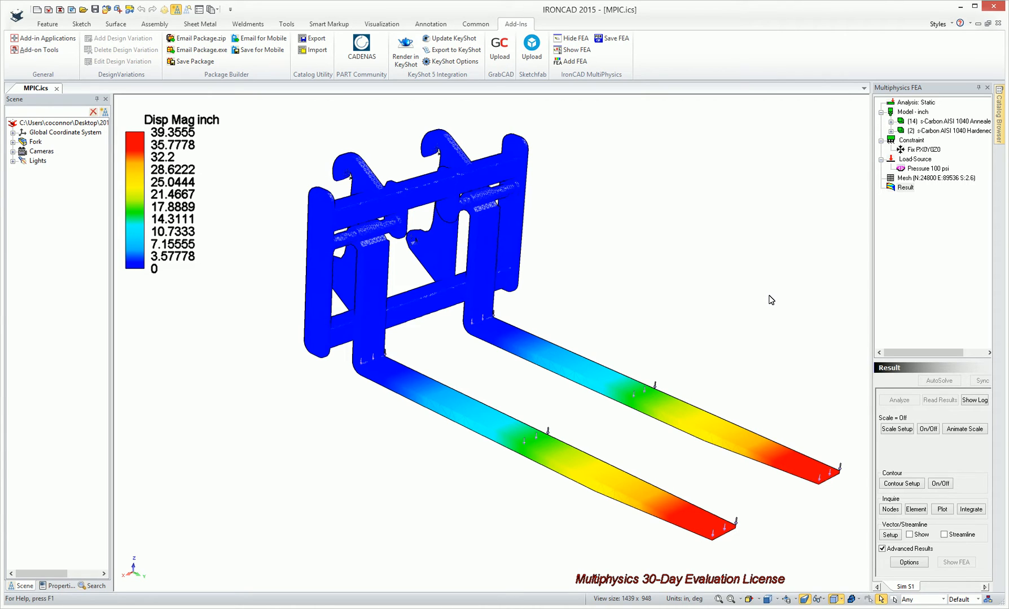
mouse_move(510, 351)
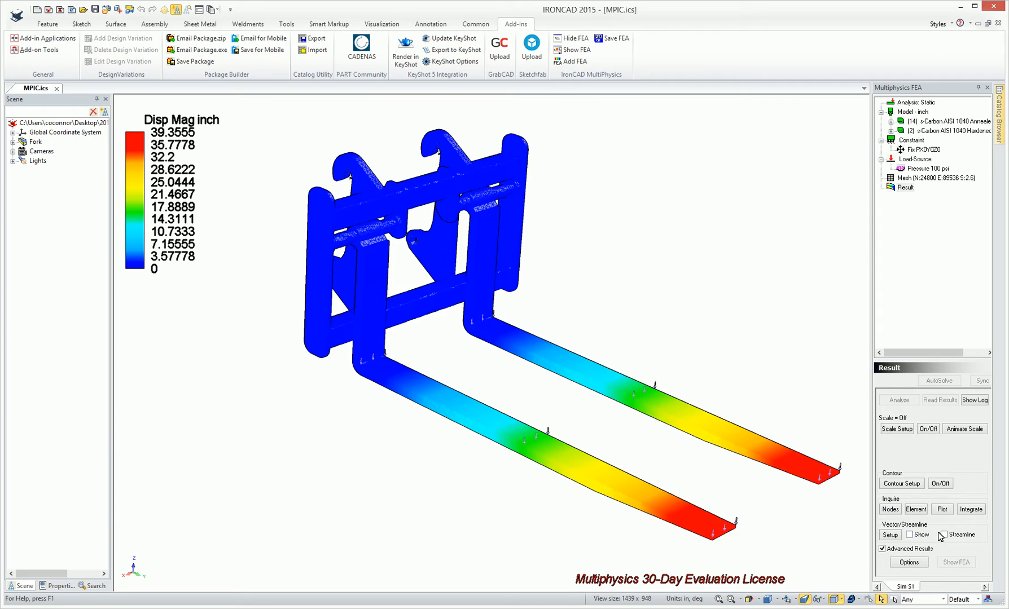
mouse_move(646, 382)
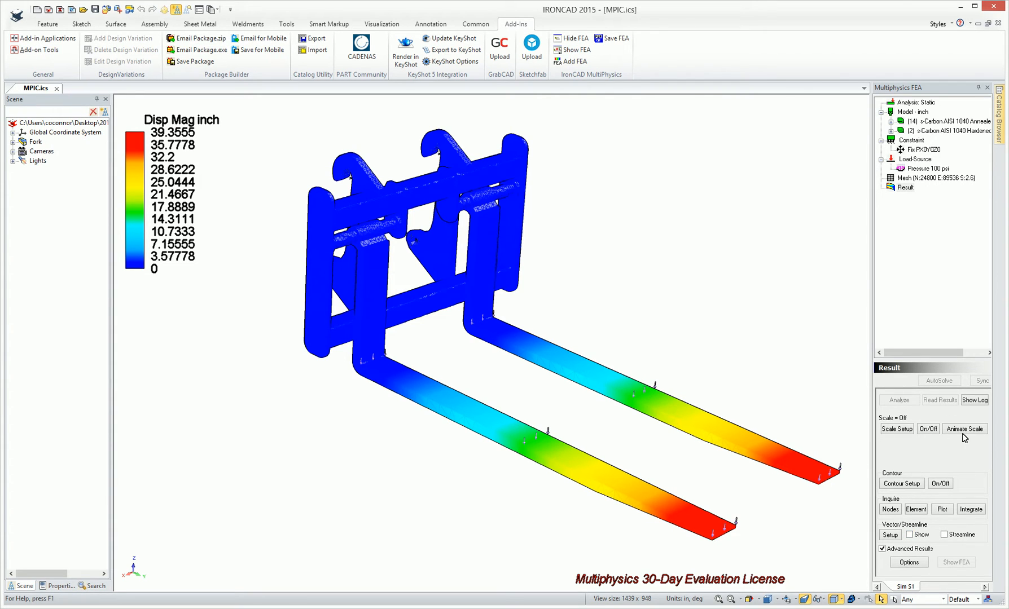
- Animate the forks' deformed shape briefly, then bring up Contour Setup
click(963, 429)
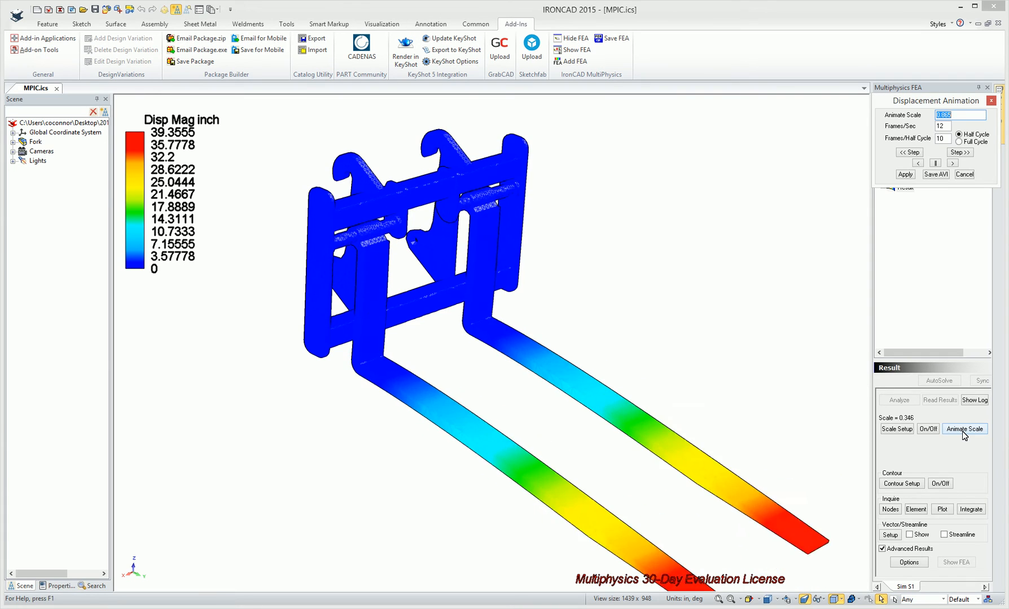
click(964, 429)
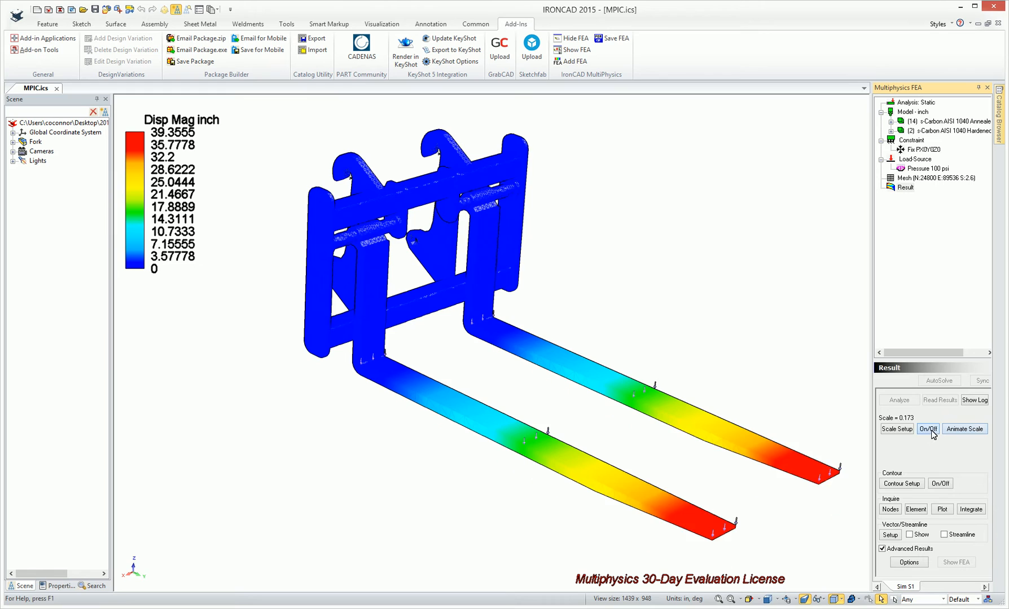
click(900, 483)
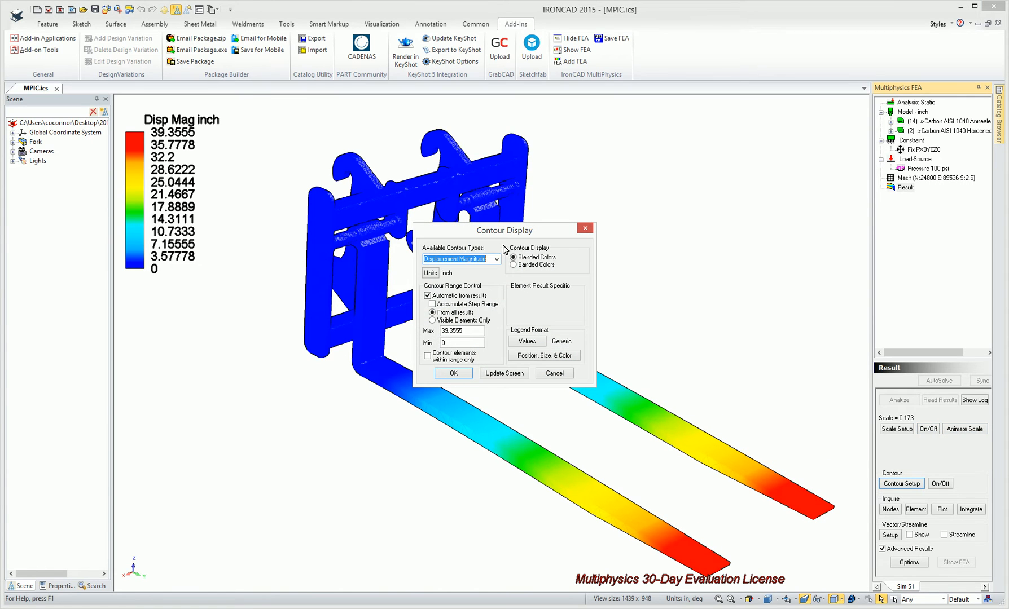
- Switch the contour type to Equivalent Stress(Sig), showing peak stress at the fork bends
click(496, 258)
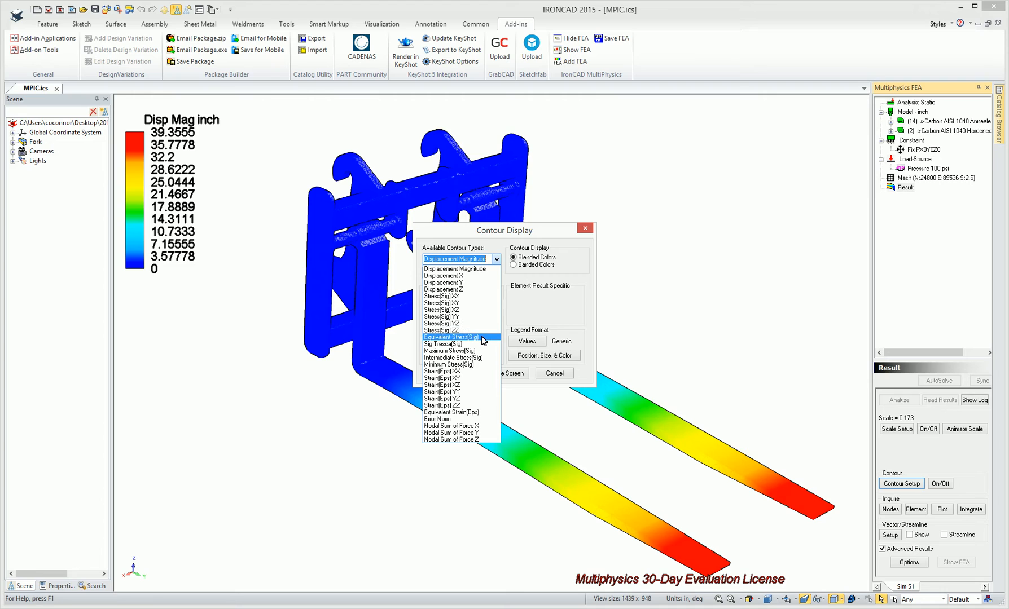
click(453, 338)
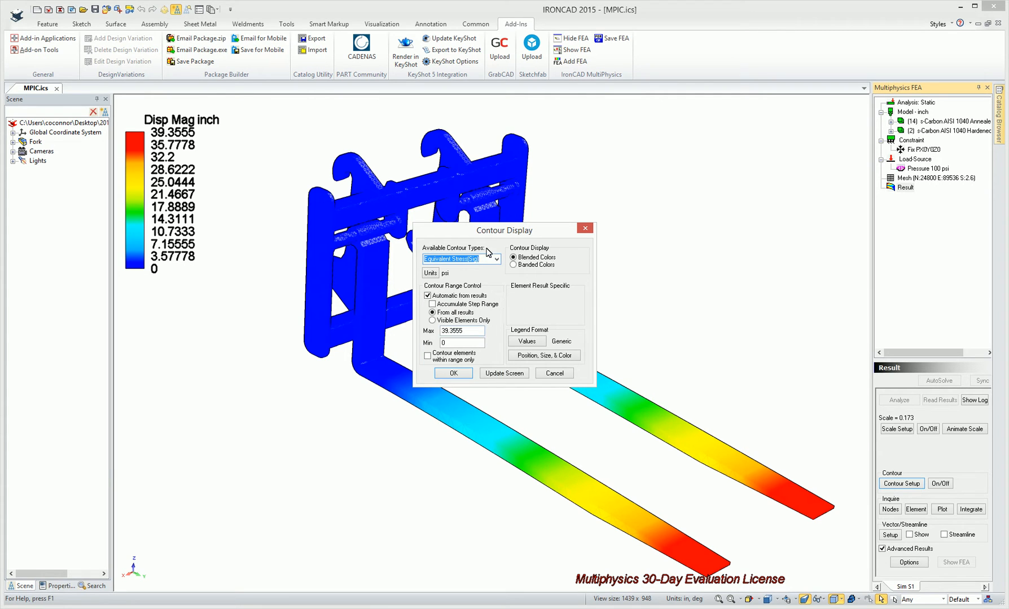
mouse_move(508, 355)
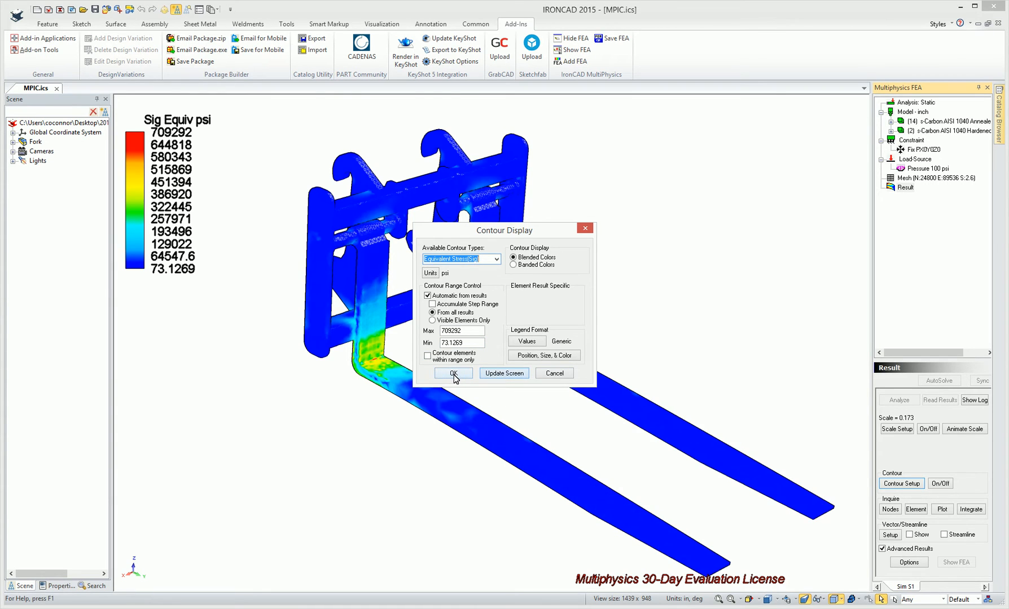
click(452, 373)
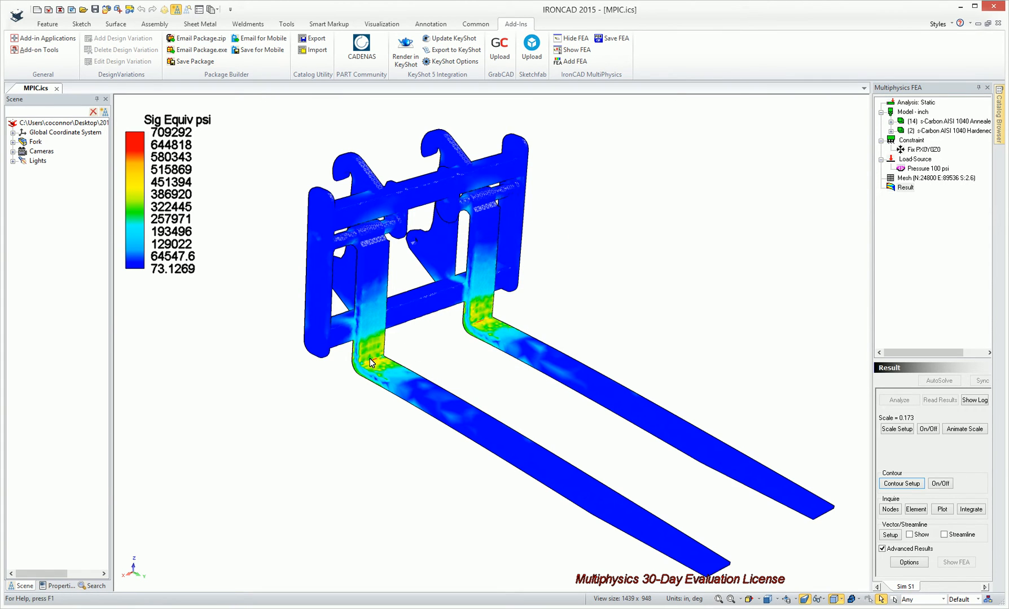
mouse_move(973, 497)
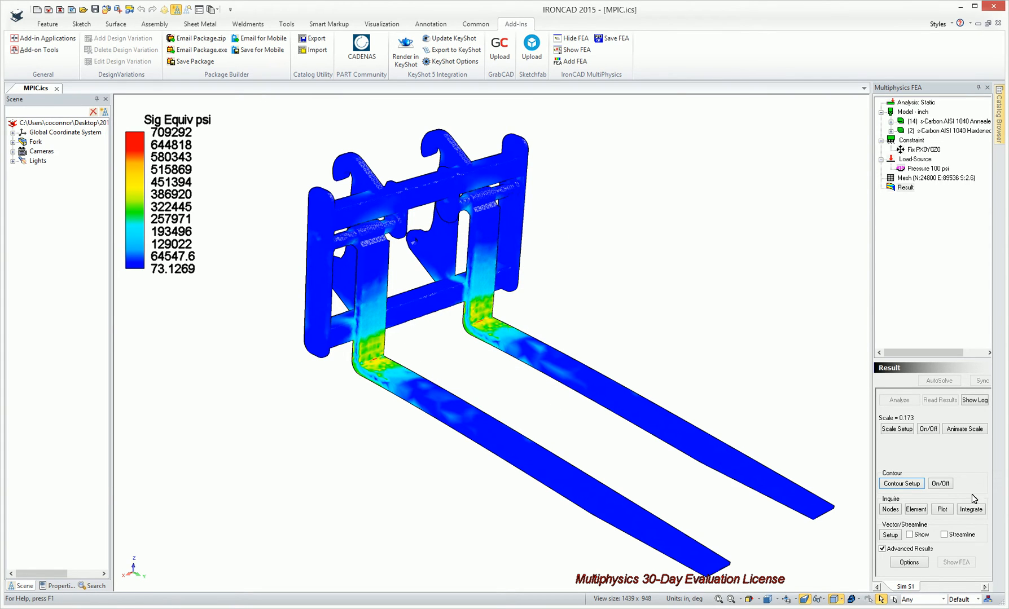
click(964, 428)
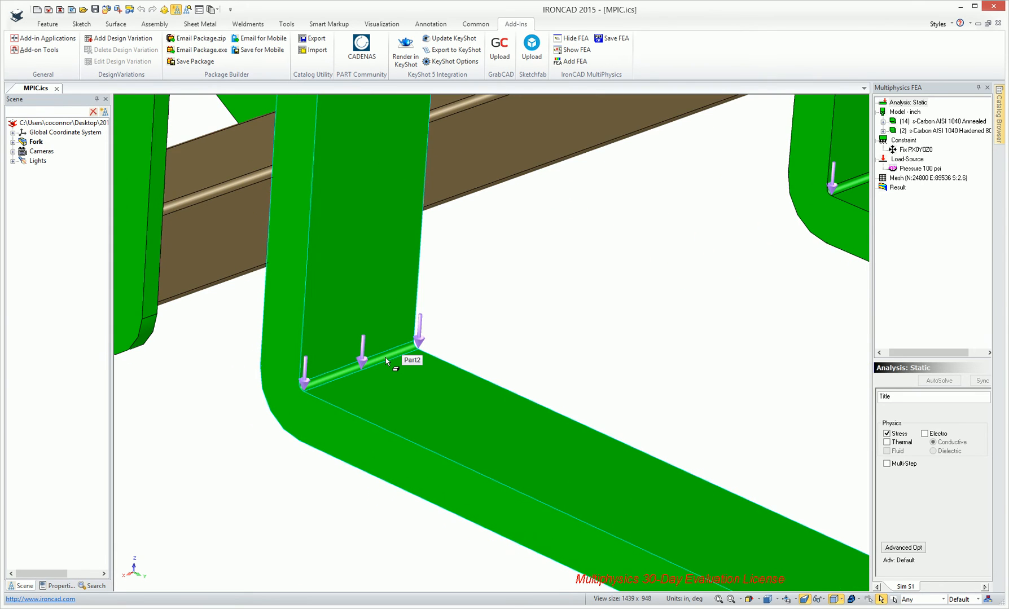
- Set the bend blend radius to 2 inches on the left fork, then the right fork
click(360, 364)
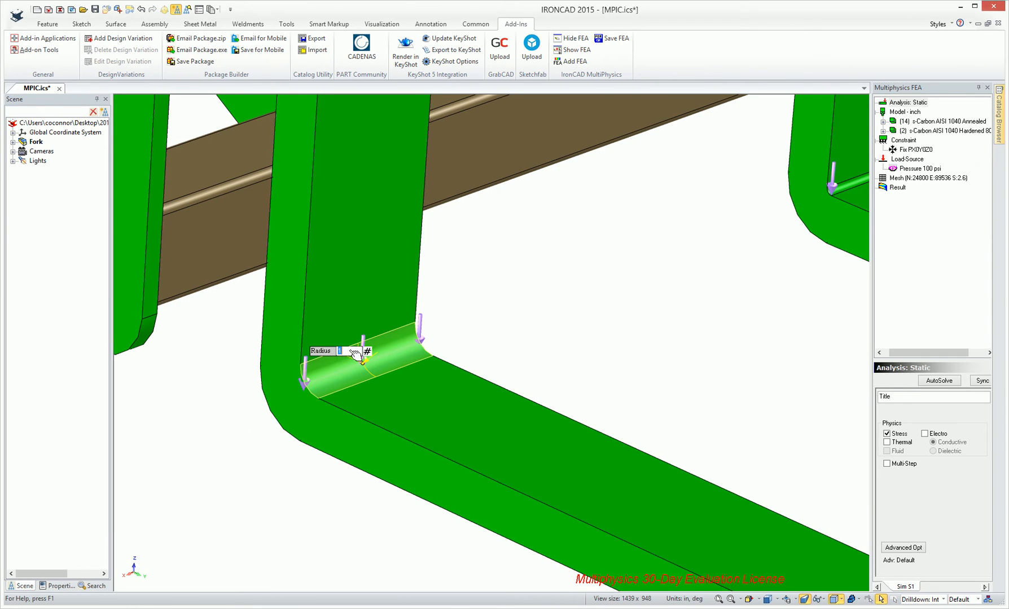
text(250)
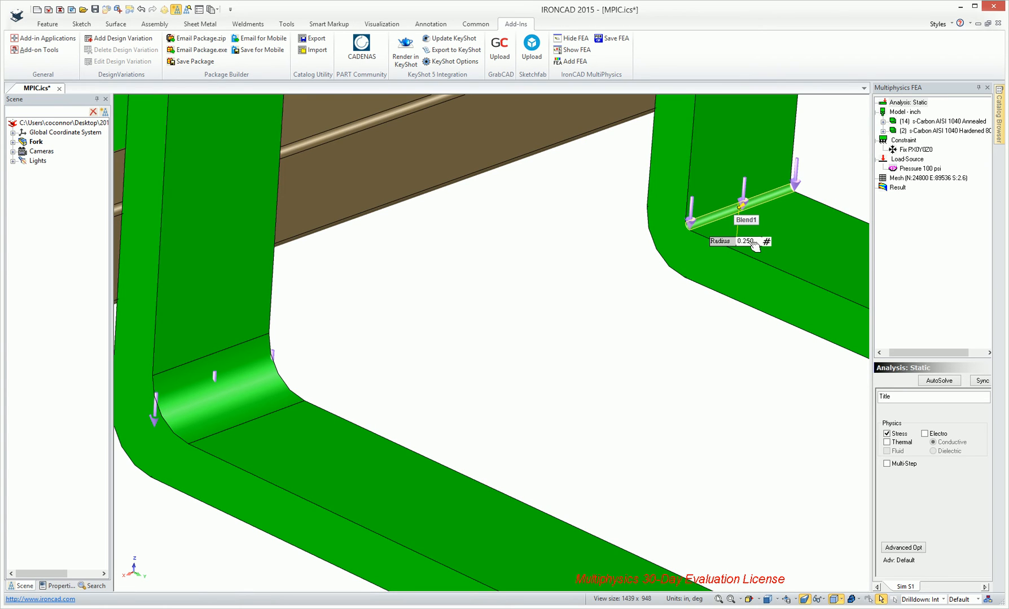
text(2)
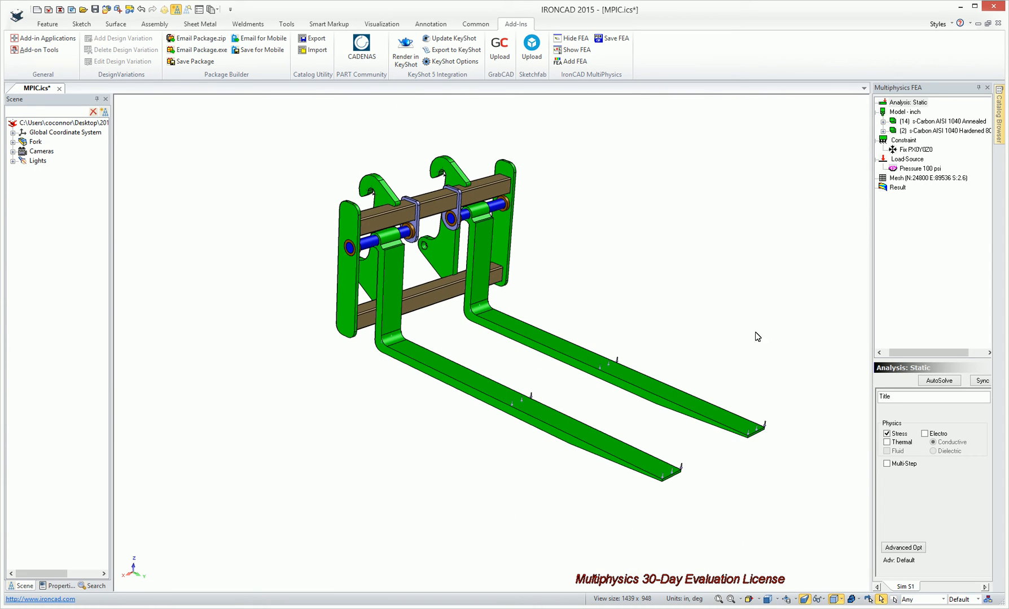
- Run AutoSolve to re-mesh and solve, showing Sig Equiv stress peaking near 454,917 psi
click(907, 177)
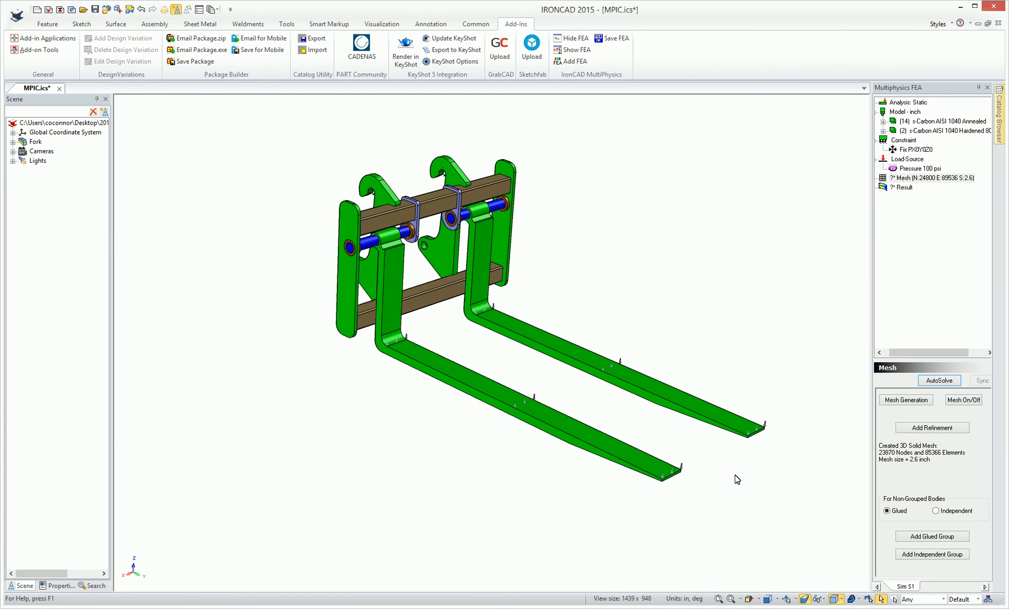
click(938, 380)
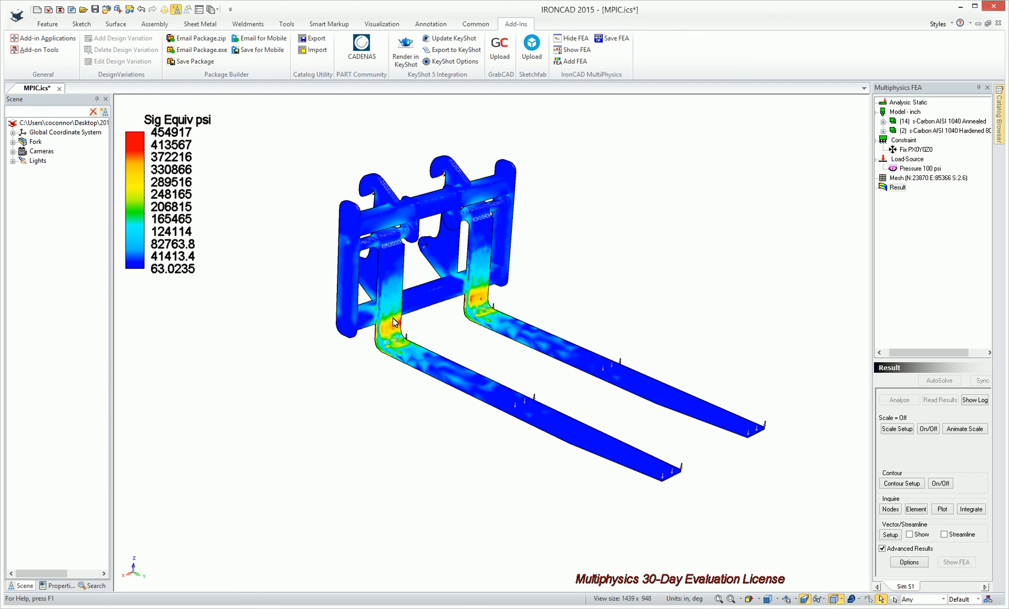
mouse_move(460, 358)
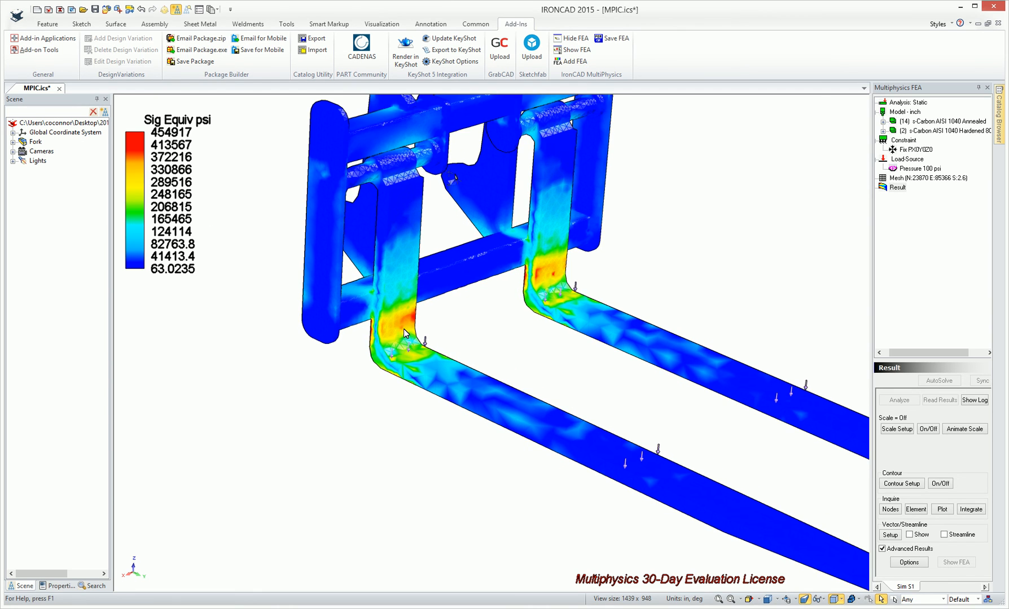
mouse_move(384, 331)
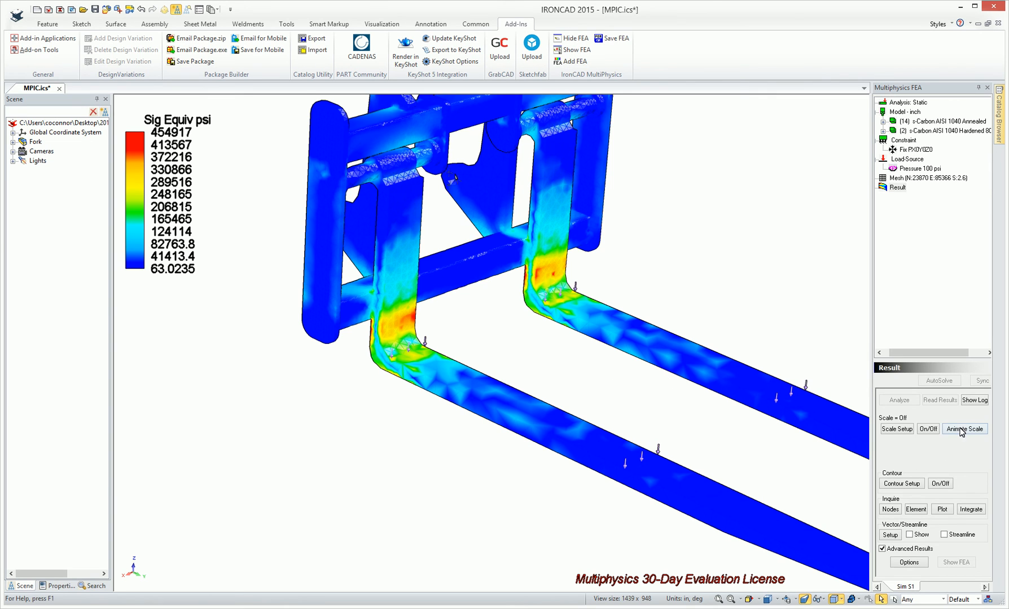
- Play and then stop the displacement animation of the stress-contoured forks
click(965, 429)
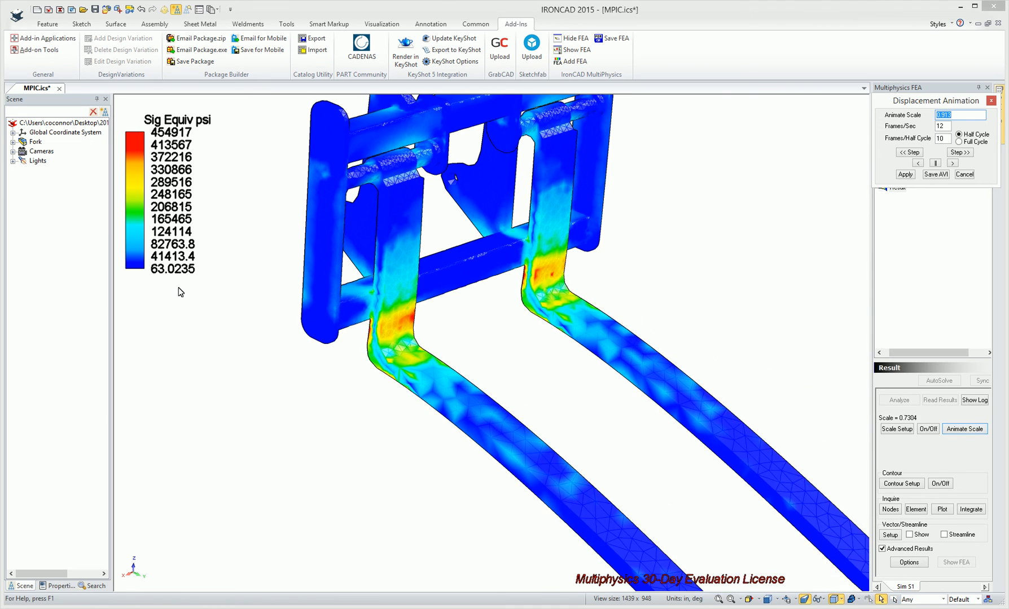
click(964, 429)
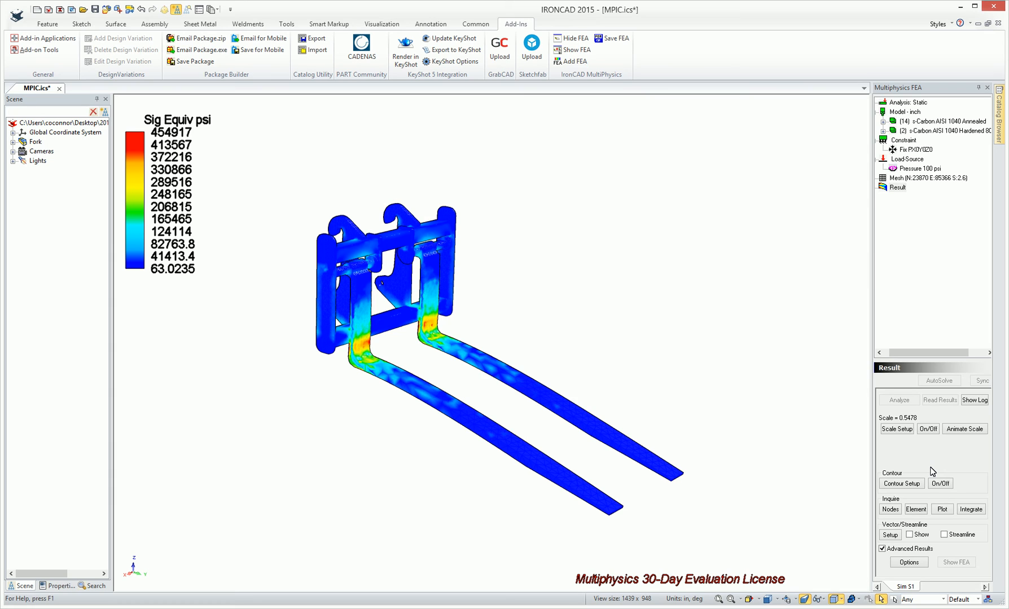
mouse_move(929, 469)
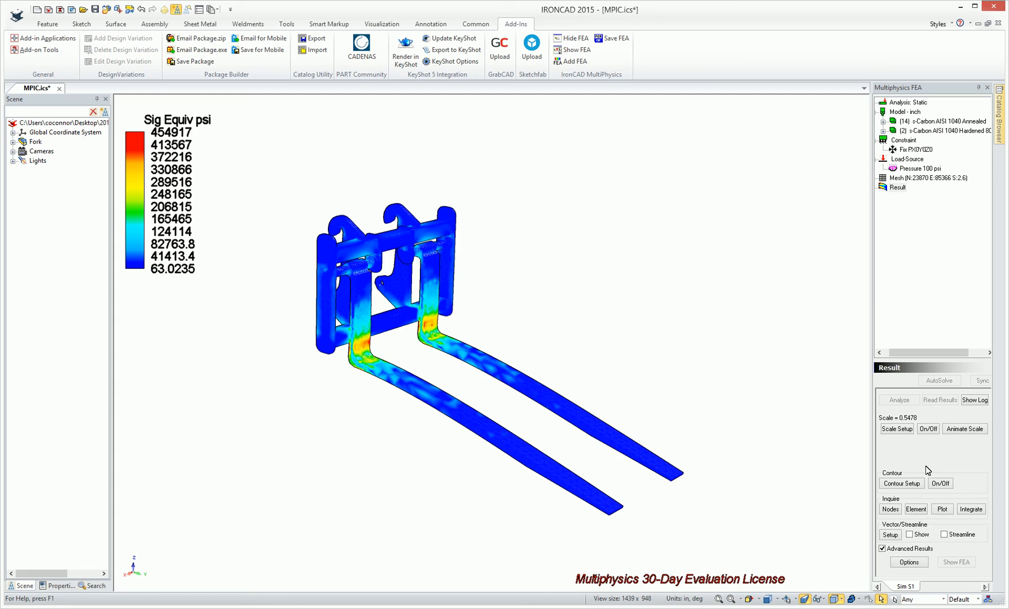